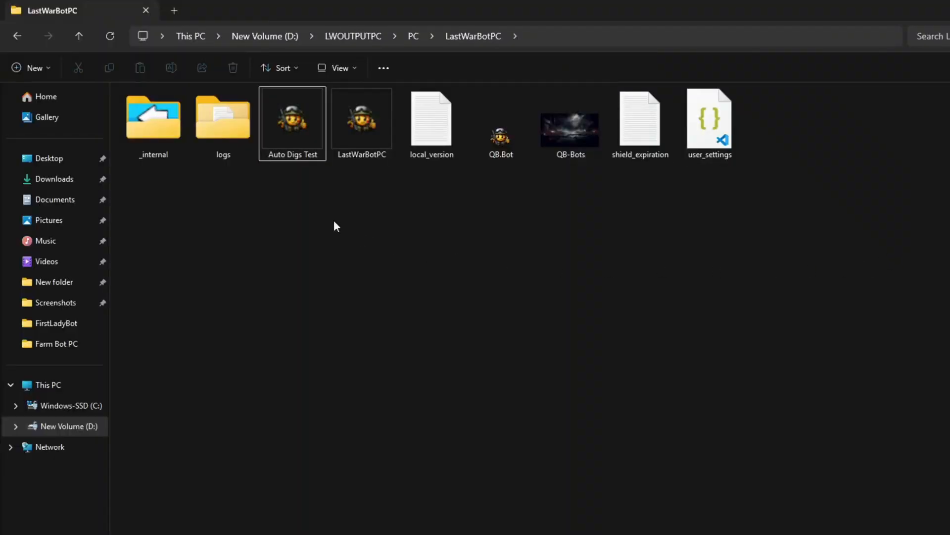
- Launch the Auto Digs Test program from the LastWarBotPC folder
{"action": "double_click", "coordinate": [293, 118]}
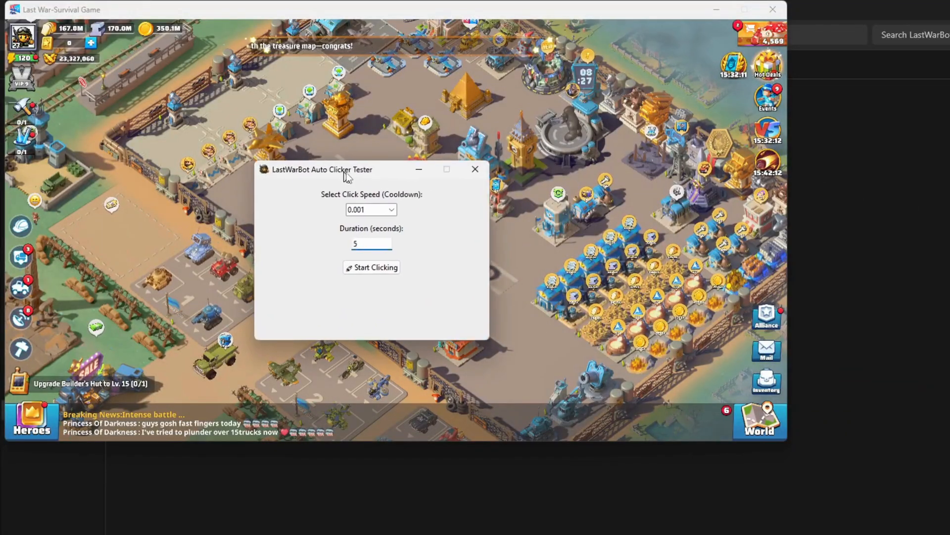
{"action": "left_click", "coordinate": [392, 209]}
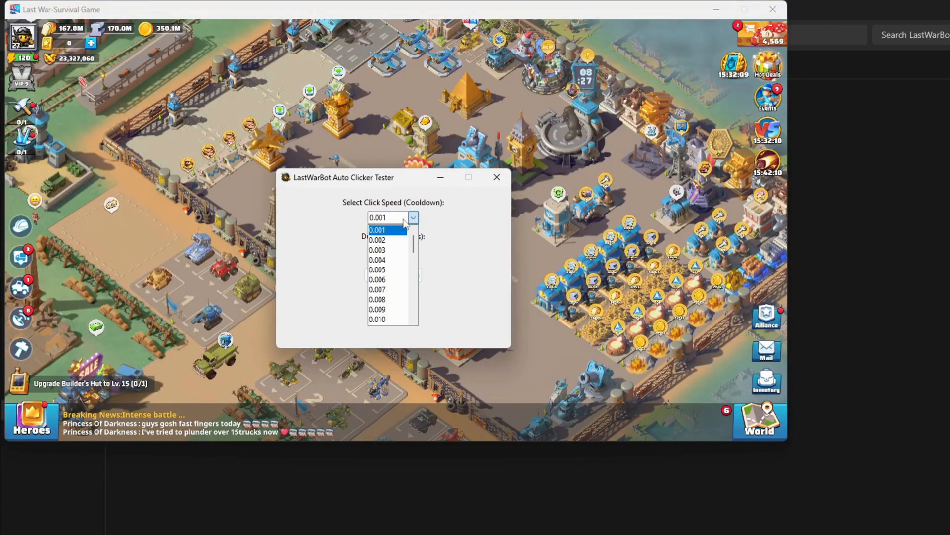
{"action": "scroll", "scroll_direction": "down", "scroll_amount": 3}
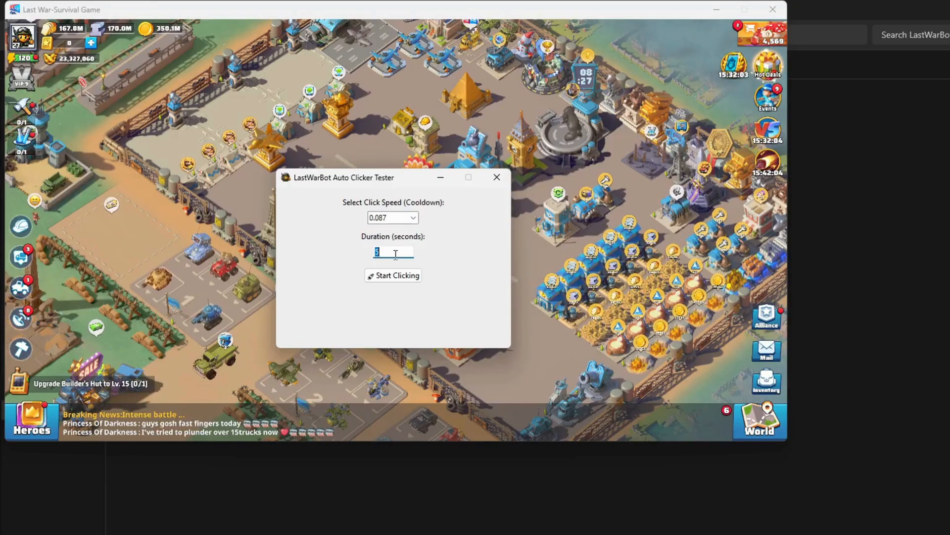
{"action": "type", "text": "20"}
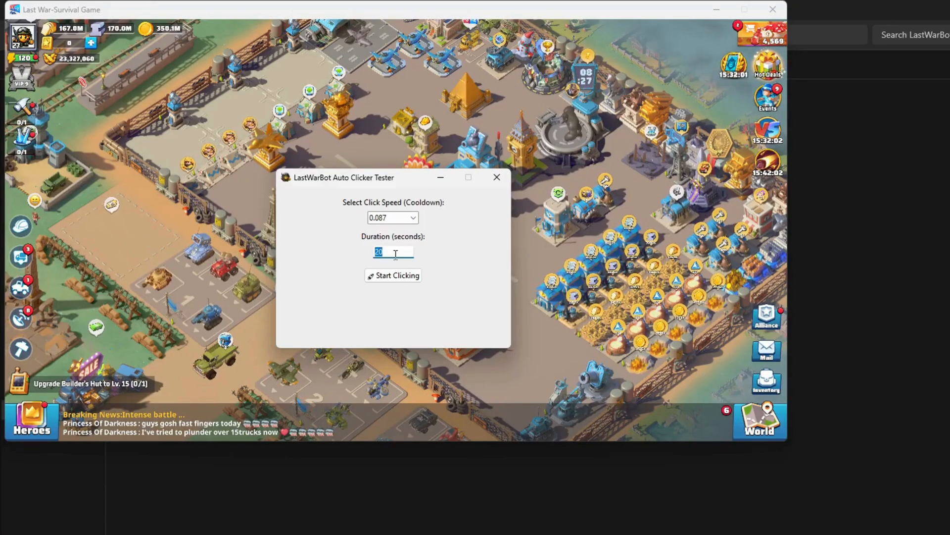
{"action": "type", "text": "5"}
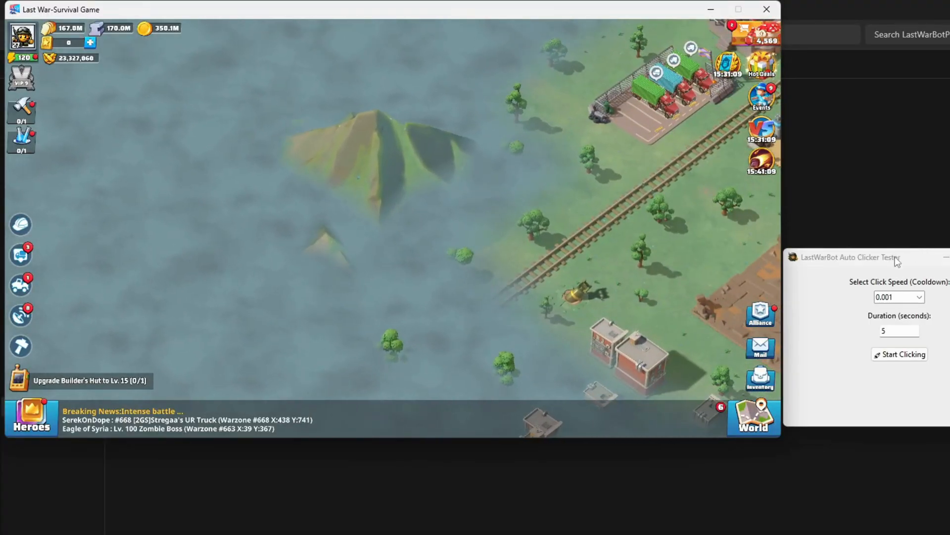
{"action": "left_click", "coordinate": [904, 291]}
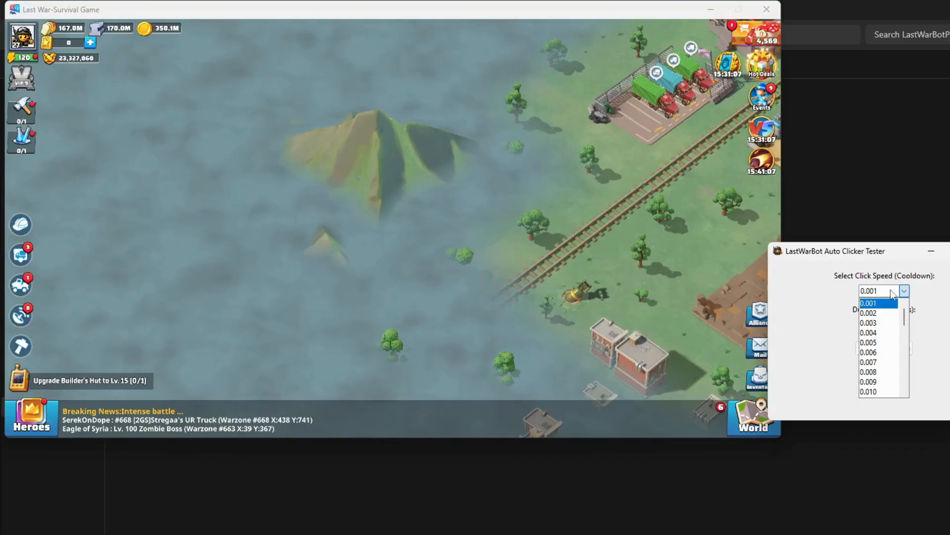
{"action": "left_click", "coordinate": [868, 303]}
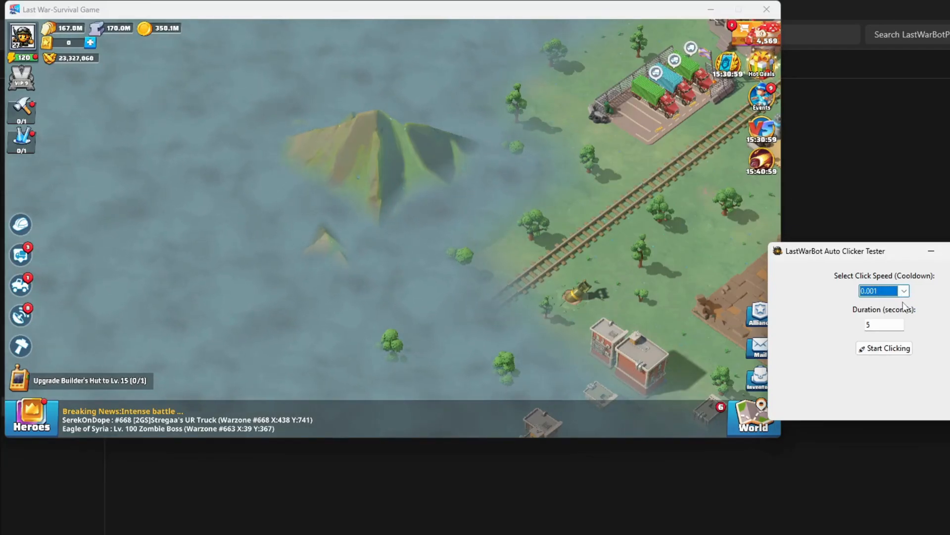
{"action": "left_click", "coordinate": [883, 290]}
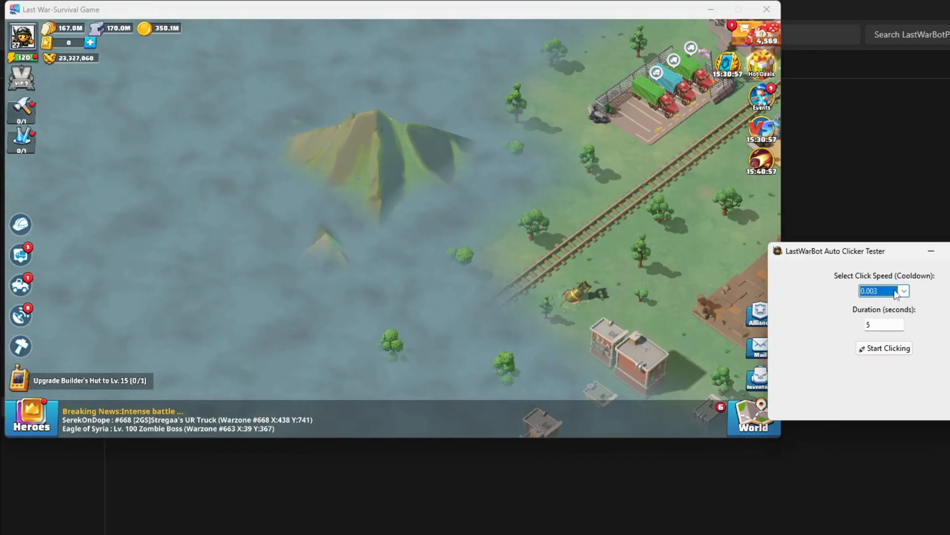
{"action": "left_click", "coordinate": [903, 292]}
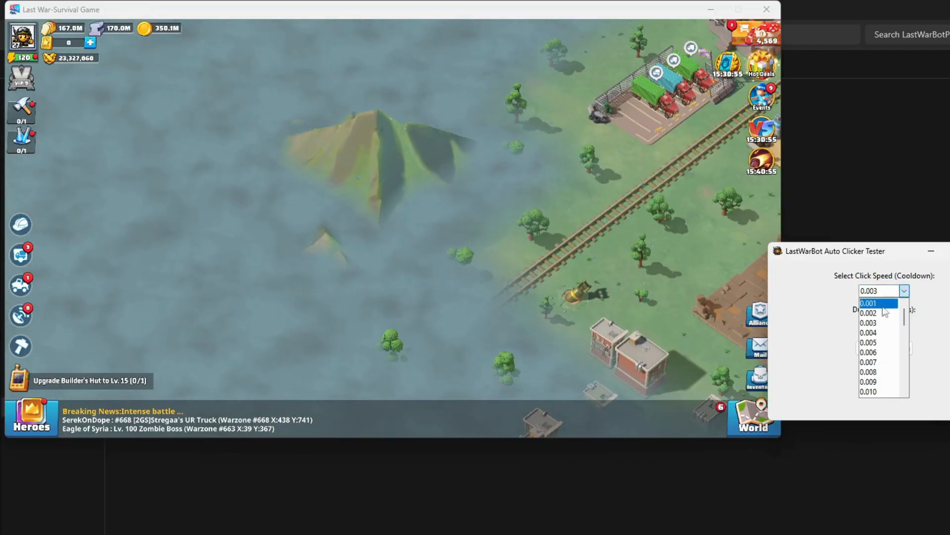
{"action": "left_click", "coordinate": [868, 303]}
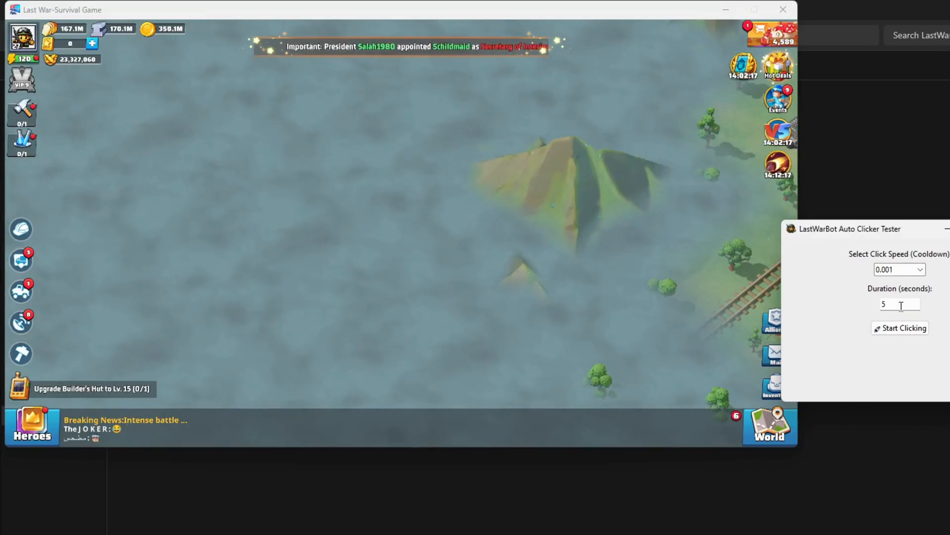
- Run 5-second tests at 0.001 cooldown (2734 taps) and 0.003 cooldown (1195 taps)
{"action": "left_click", "coordinate": [904, 328]}
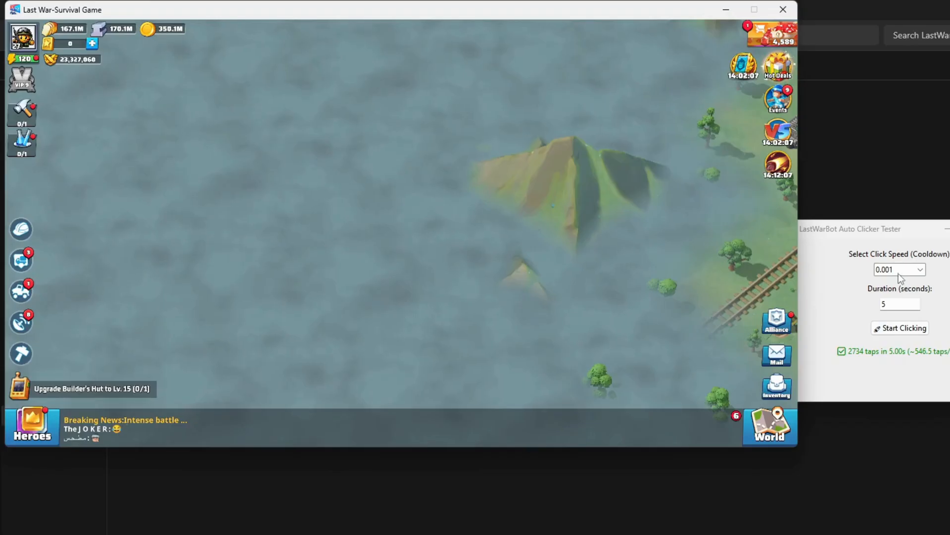
{"action": "left_click", "coordinate": [899, 269]}
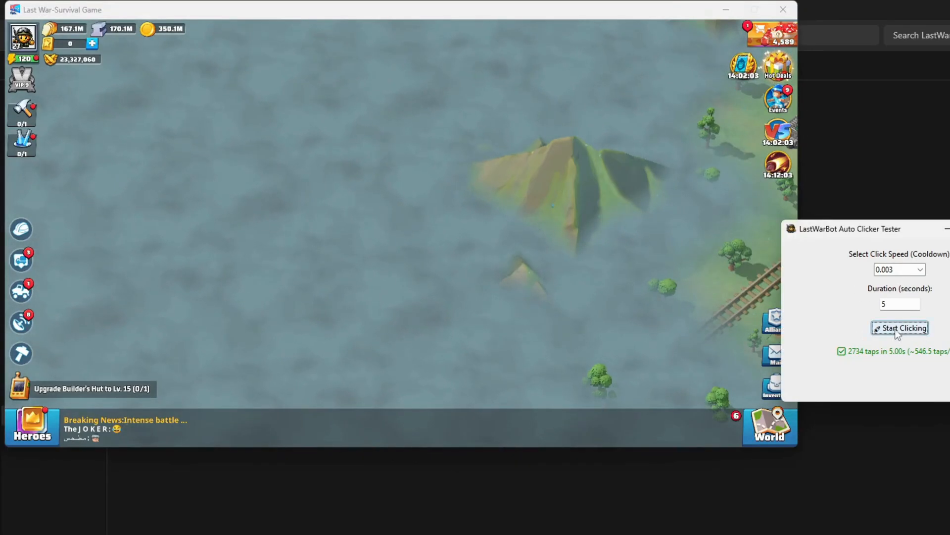
{"action": "left_click", "coordinate": [900, 328]}
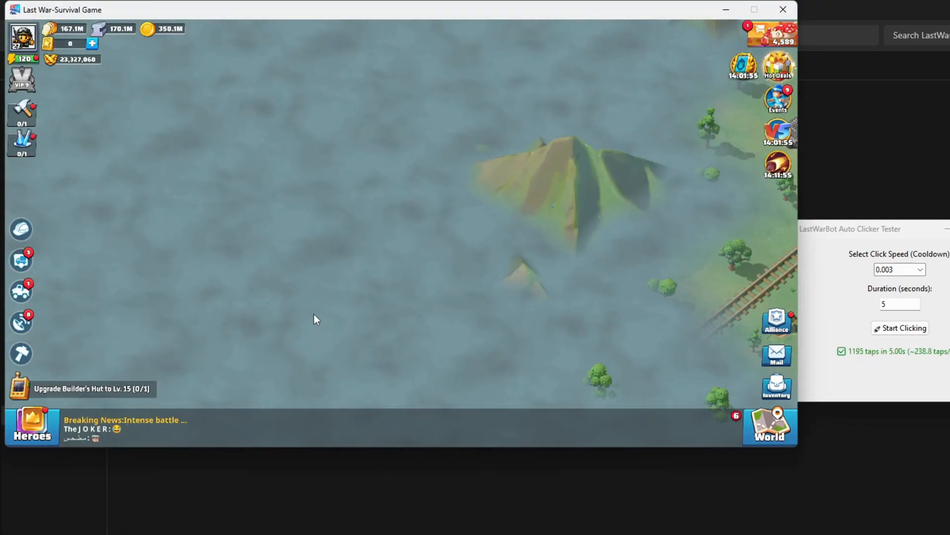
- Run 5-second tests at slower cooldowns, 0.006 giving 719 taps and 0.007 giving 612
{"action": "left_click", "coordinate": [898, 269]}
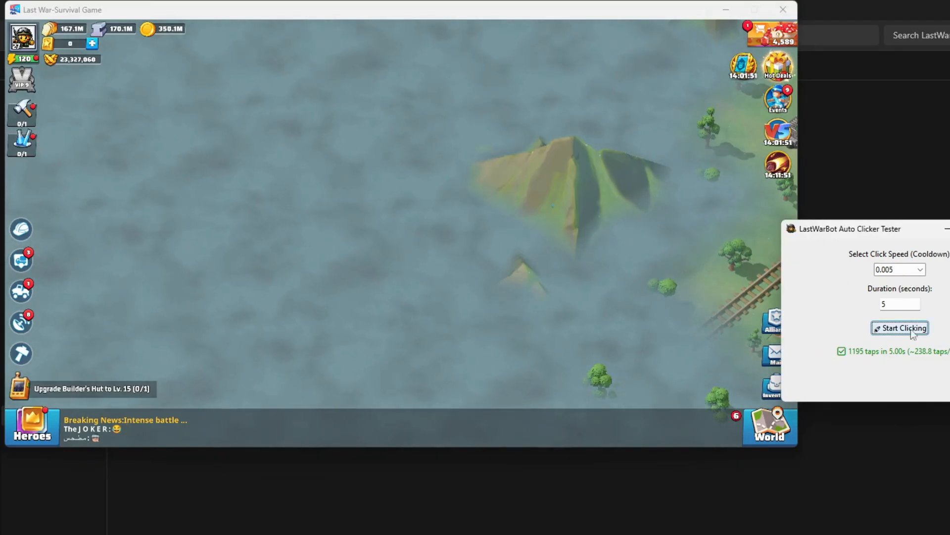
{"action": "left_click", "coordinate": [900, 328]}
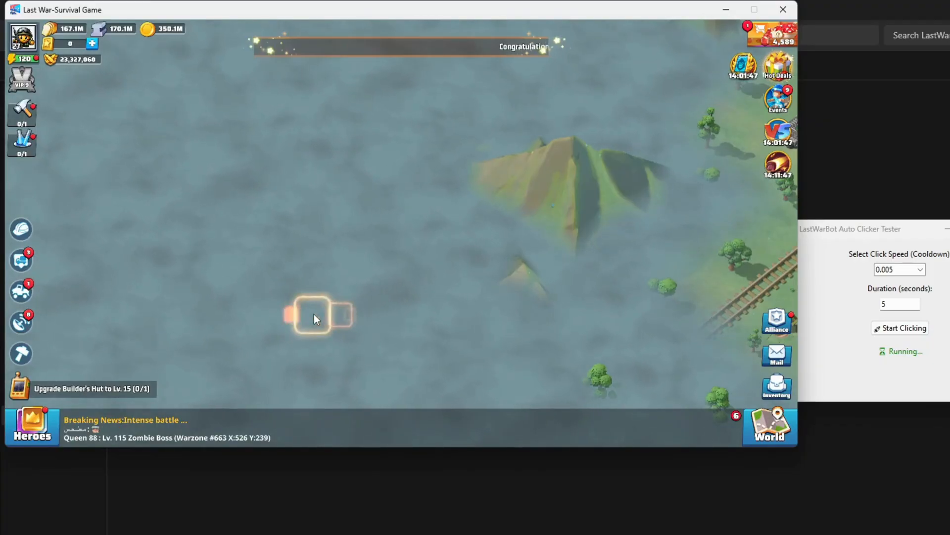
{"action": "left_click", "coordinate": [904, 328]}
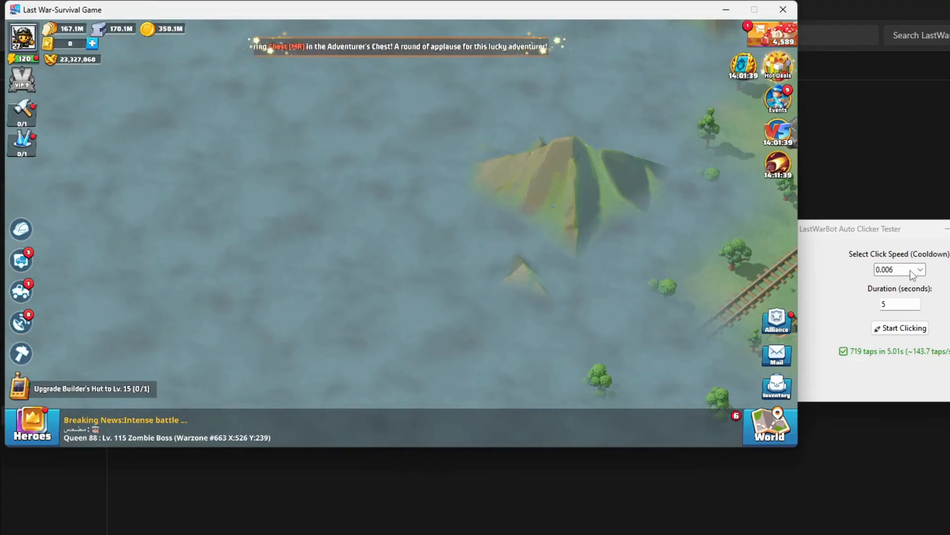
{"action": "left_click", "coordinate": [904, 327]}
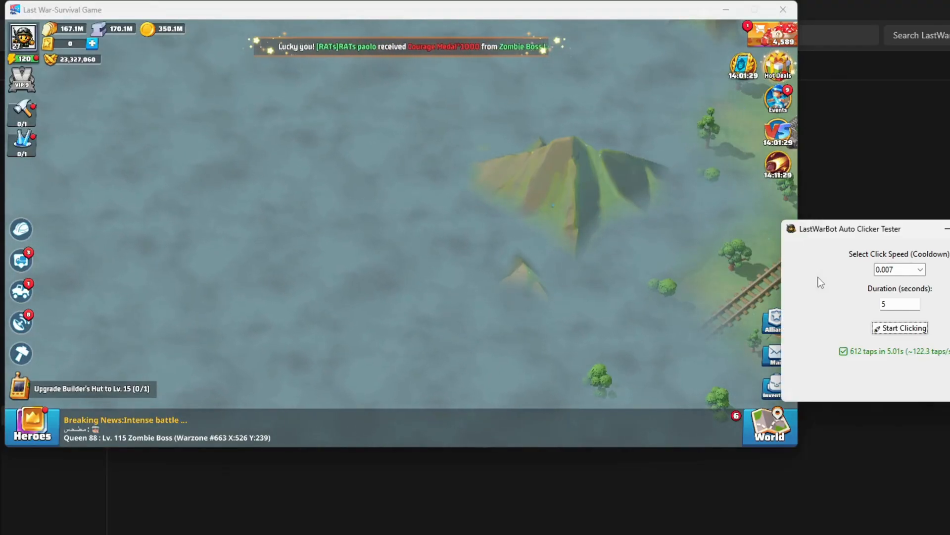
- Run further 5-second tests, the 0.015 cooldown giving 308 taps (~61.4 taps/sec)
{"action": "left_click", "coordinate": [899, 270]}
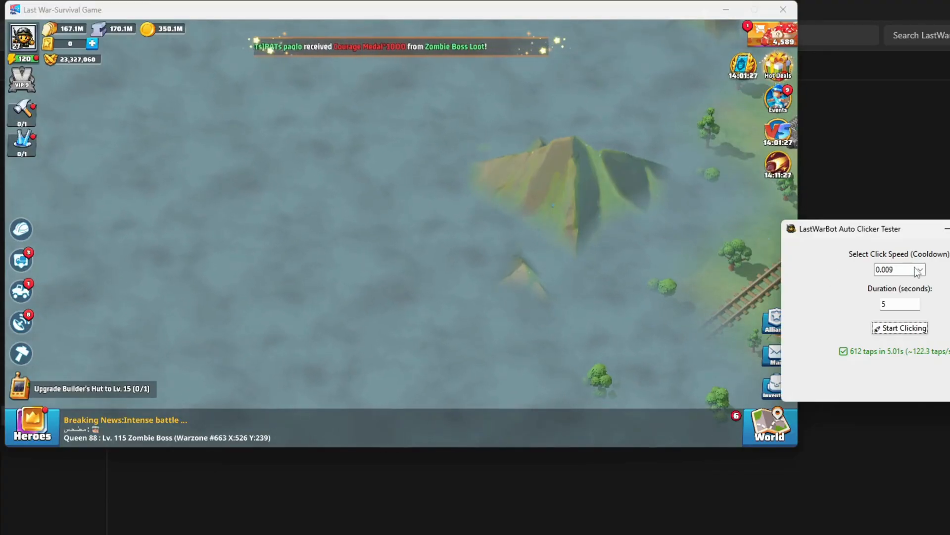
{"action": "left_click", "coordinate": [900, 327]}
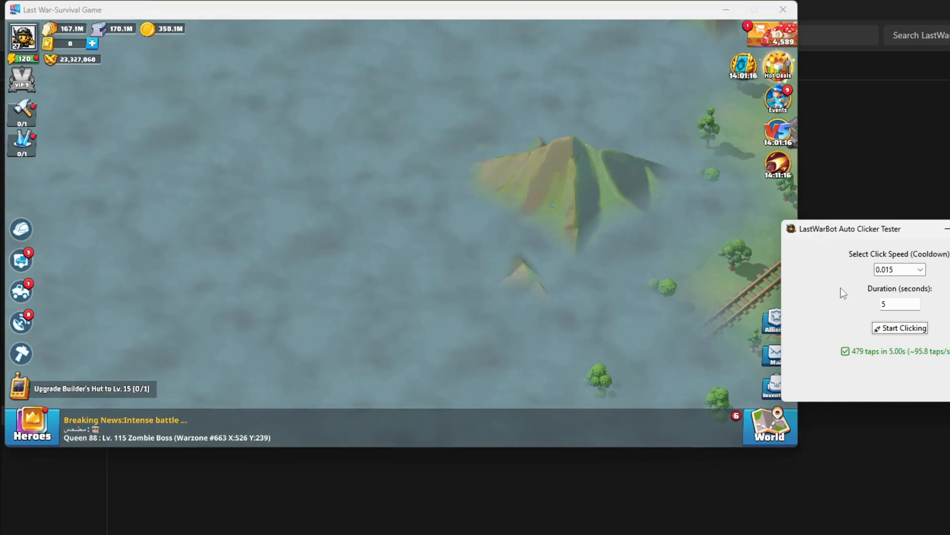
{"action": "left_click", "coordinate": [900, 327]}
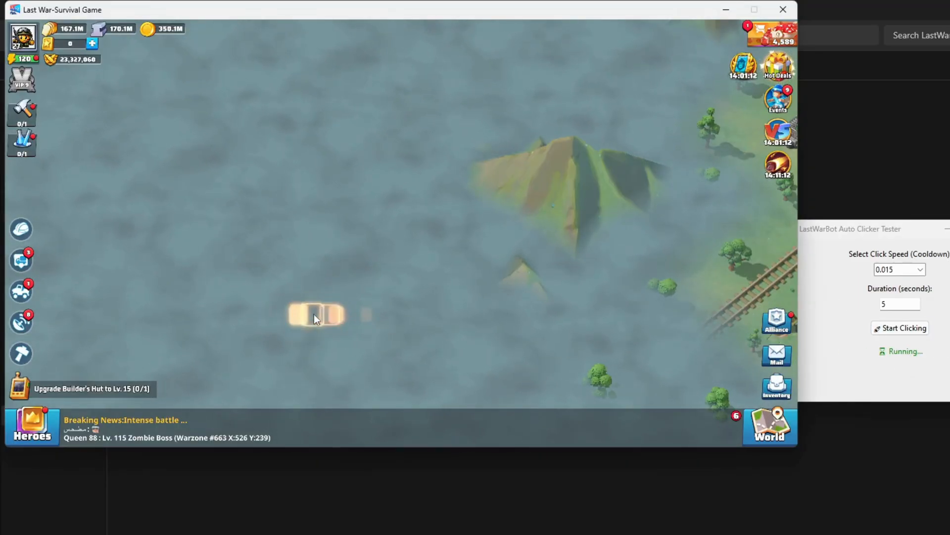
{"action": "left_click", "coordinate": [313, 315]}
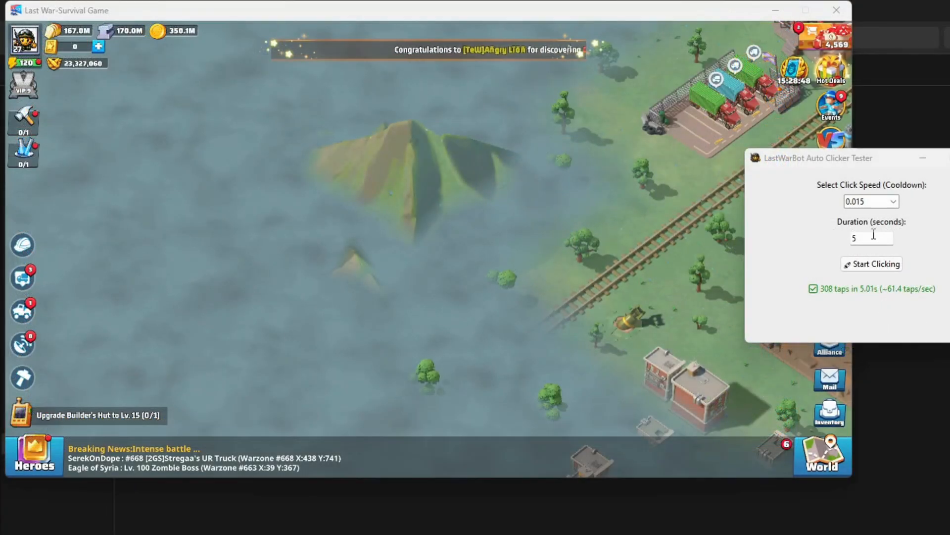
- Run a 20-second test at 0.015 cooldown, reporting 1231 taps (~61.5 taps/sec)
{"action": "type", "text": "20"}
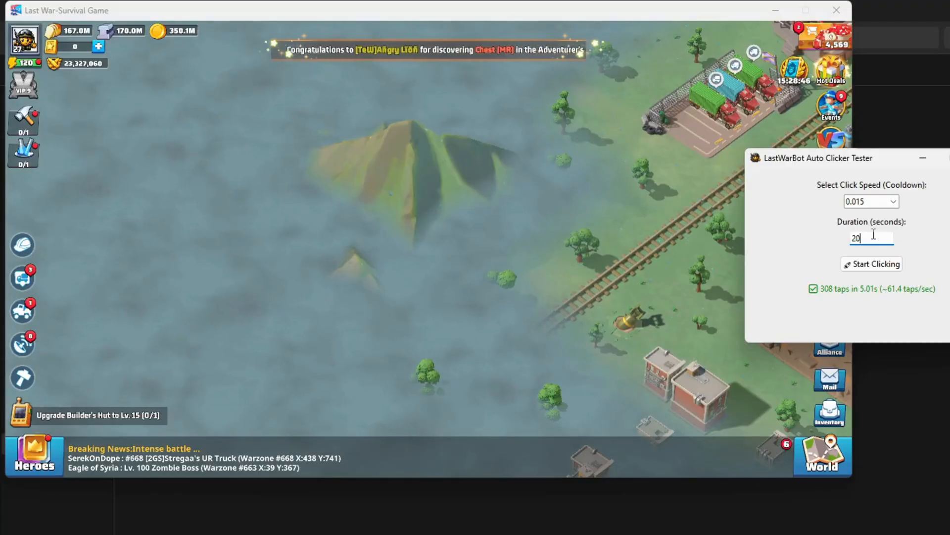
{"action": "left_click", "coordinate": [872, 264]}
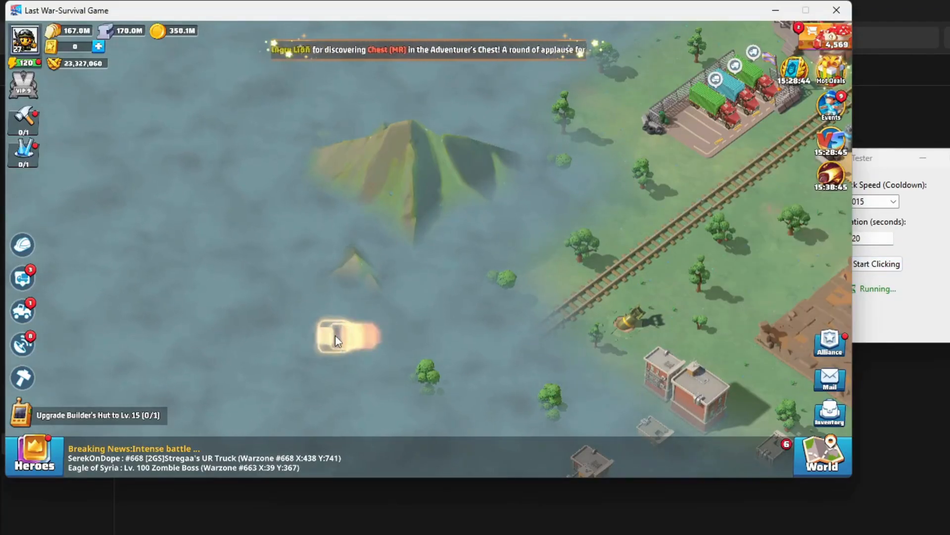
{"action": "left_click", "coordinate": [340, 339]}
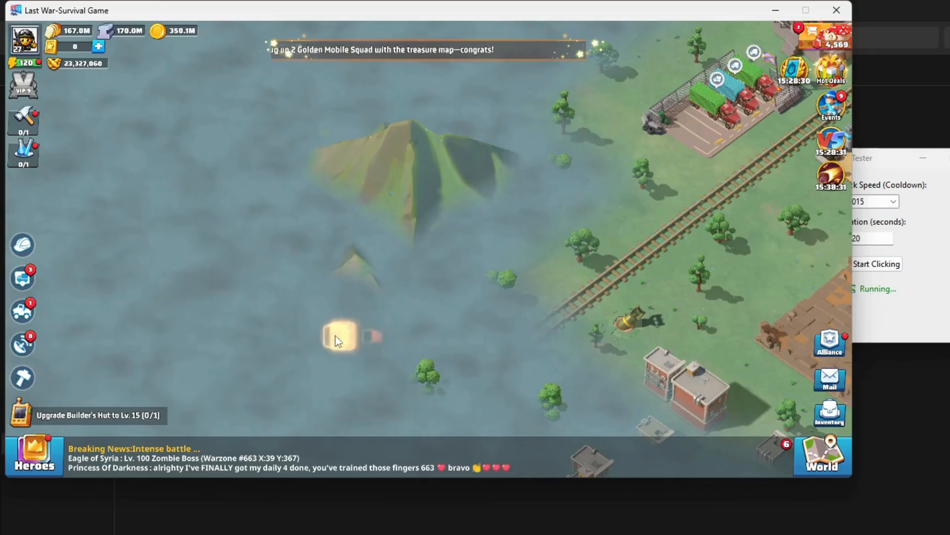
{"action": "left_click", "coordinate": [338, 339]}
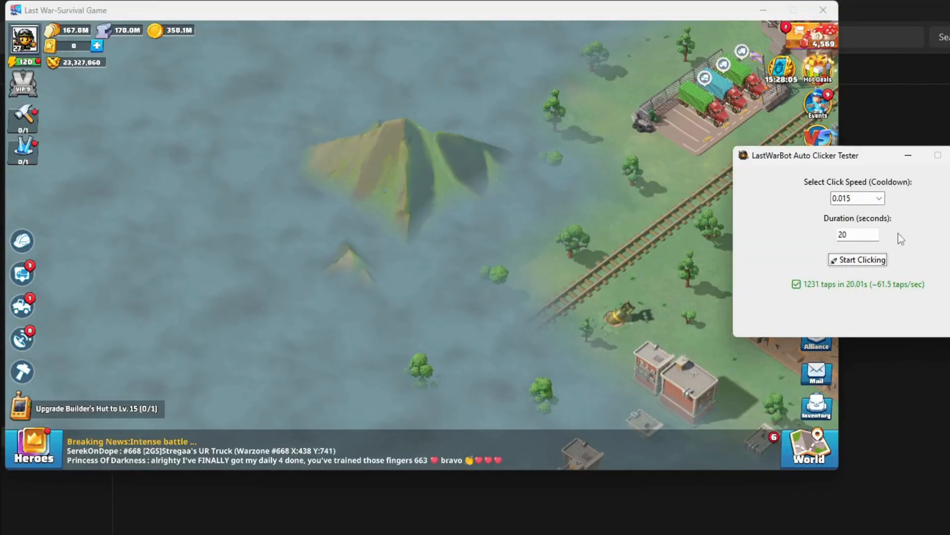
{"action": "mouse_move", "coordinate": [852, 289]}
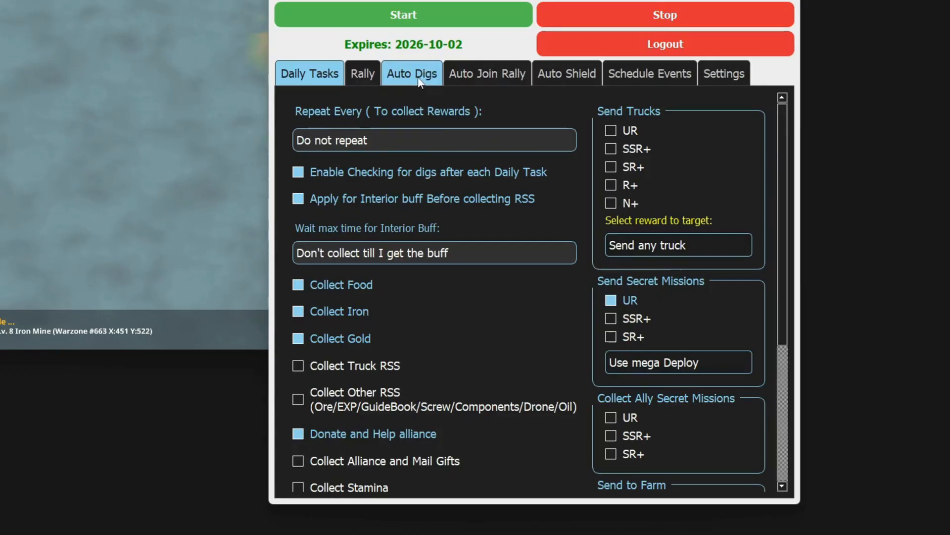
- Set the Auto Digs tap speed to 0.015 to match the tested cooldown
{"action": "left_click", "coordinate": [411, 74]}
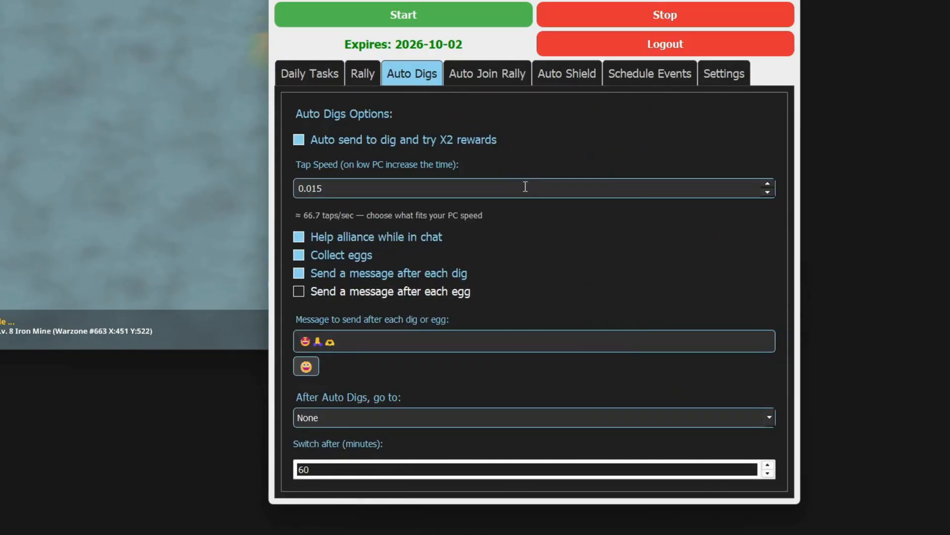
{"action": "left_click", "coordinate": [766, 184]}
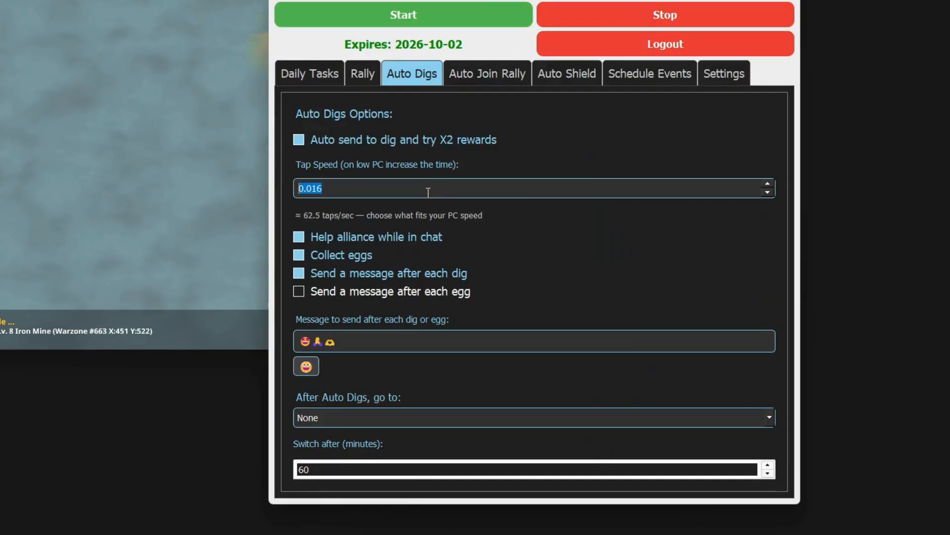
{"action": "left_click", "coordinate": [768, 191]}
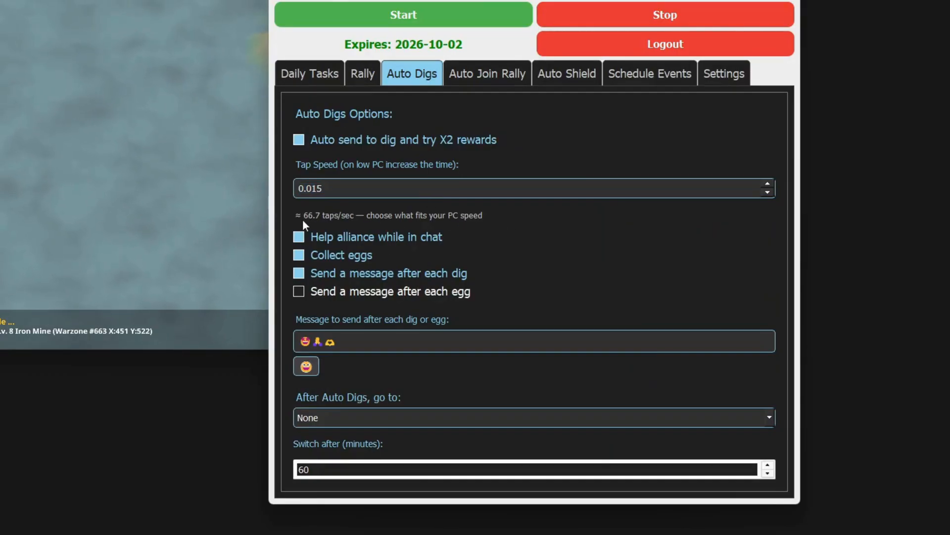